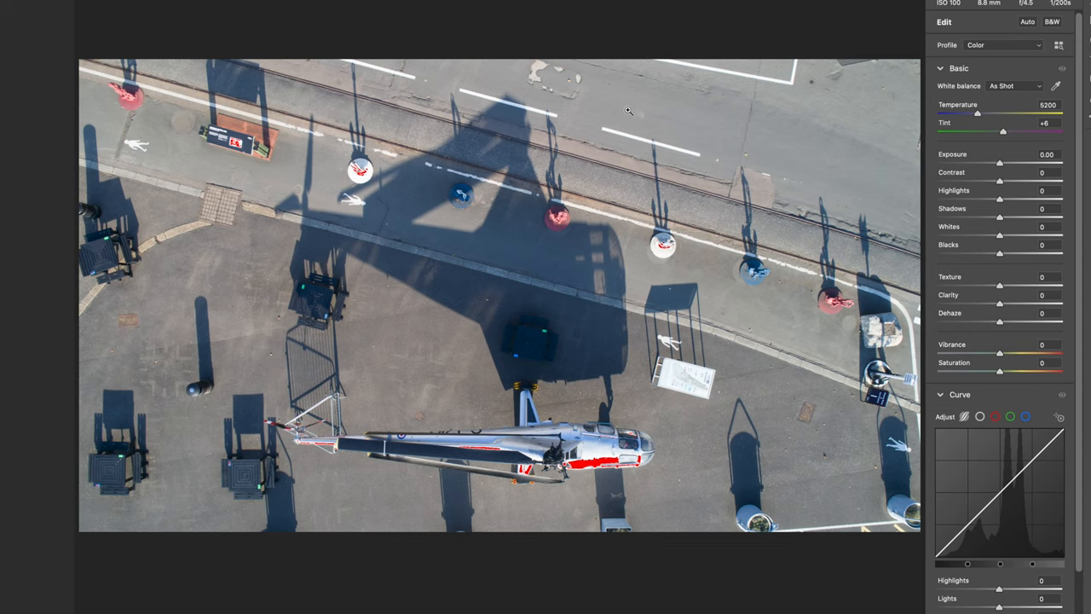
# Step: Raise the Contrast slider slightly on the aerial helicopter photo
pyautogui.moveTo(999, 180); pyautogui.dragTo(1009, 180)
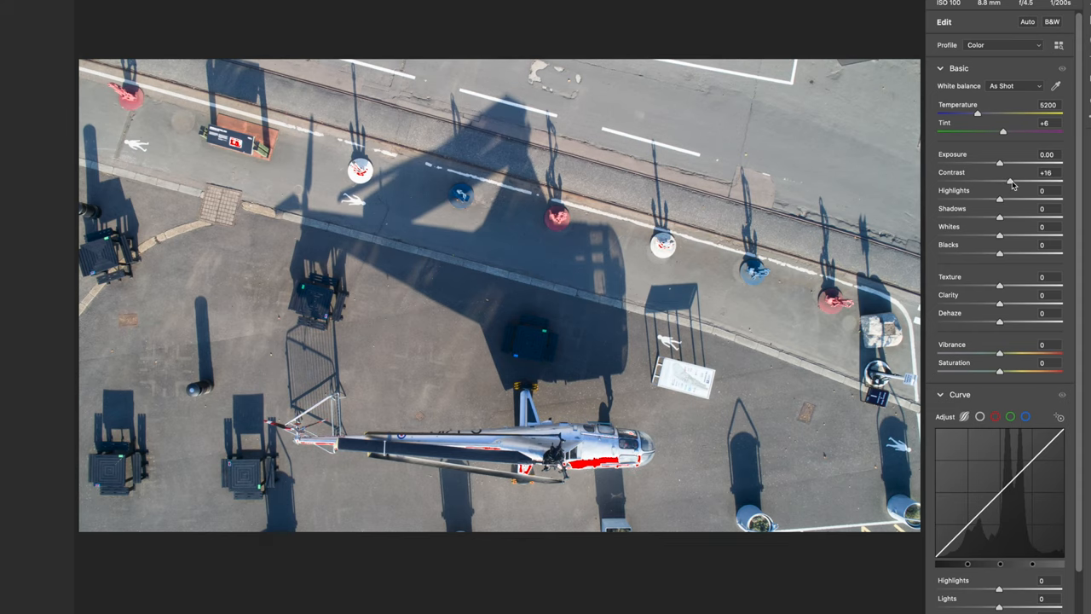